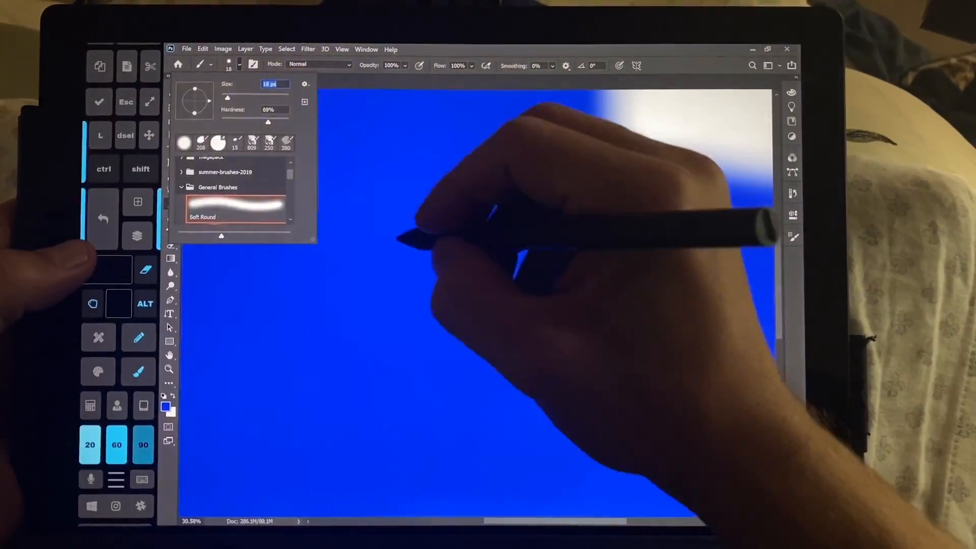
- Right-click the canvas to close the brush preset picker before drawing the thin pink zigzag
right_click(504, 282)
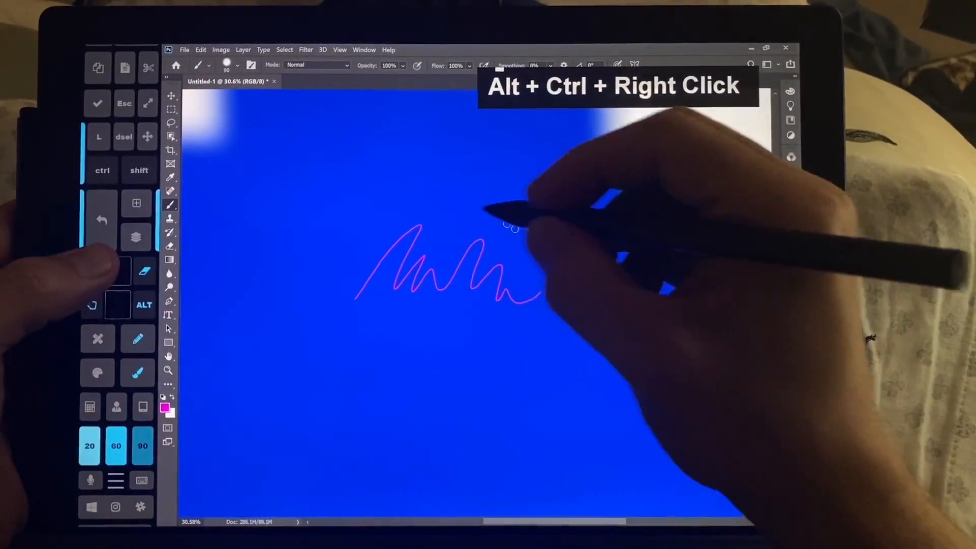
- Paint a thick stroke diagonally across the canvas over the thin pink scribble
drag(473, 206, 560, 305)
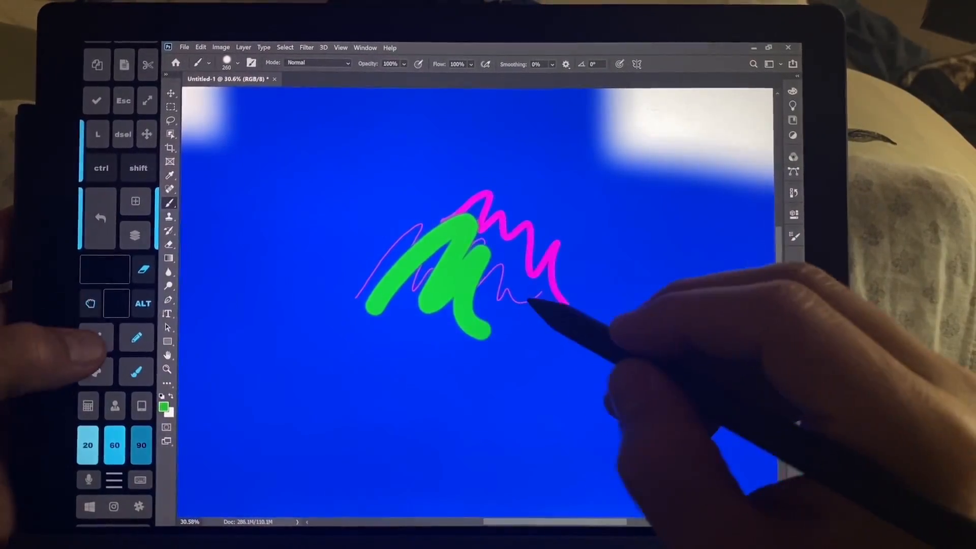
- Toggle the Brushes panel with F3 to switch brushes and open the brush preset library
key(F3)
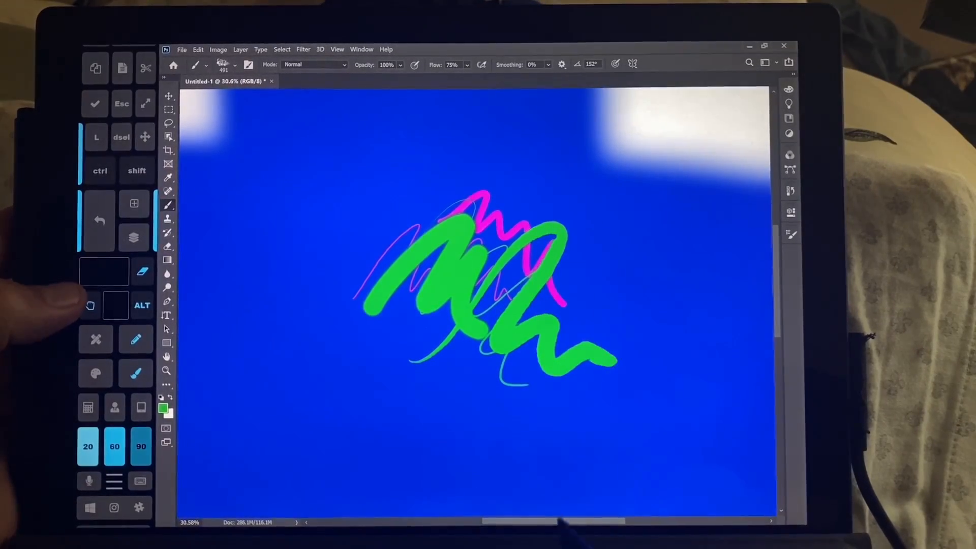
key(F3)
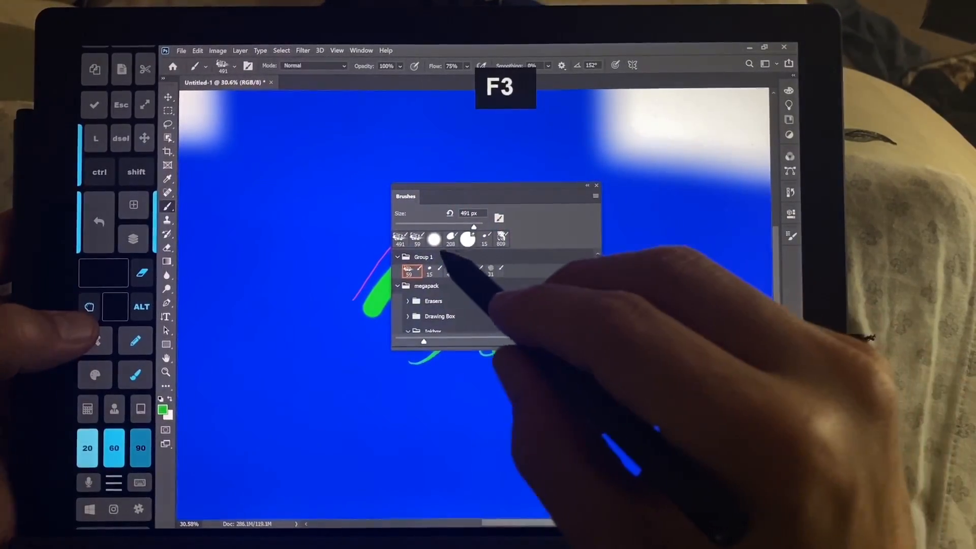